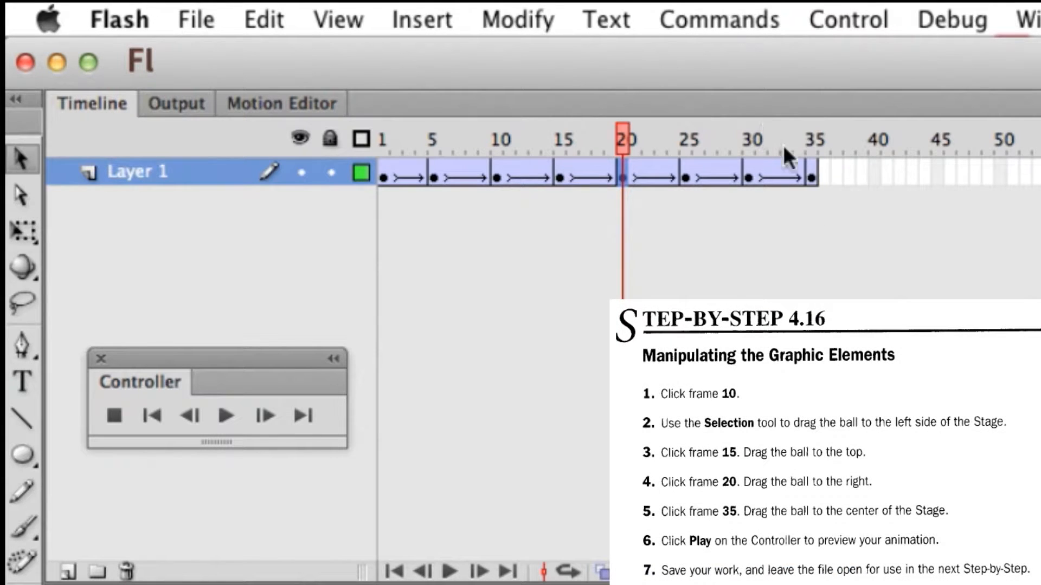
- Go to frame 35 to place the ball at the stage centre
left_click(815, 139)
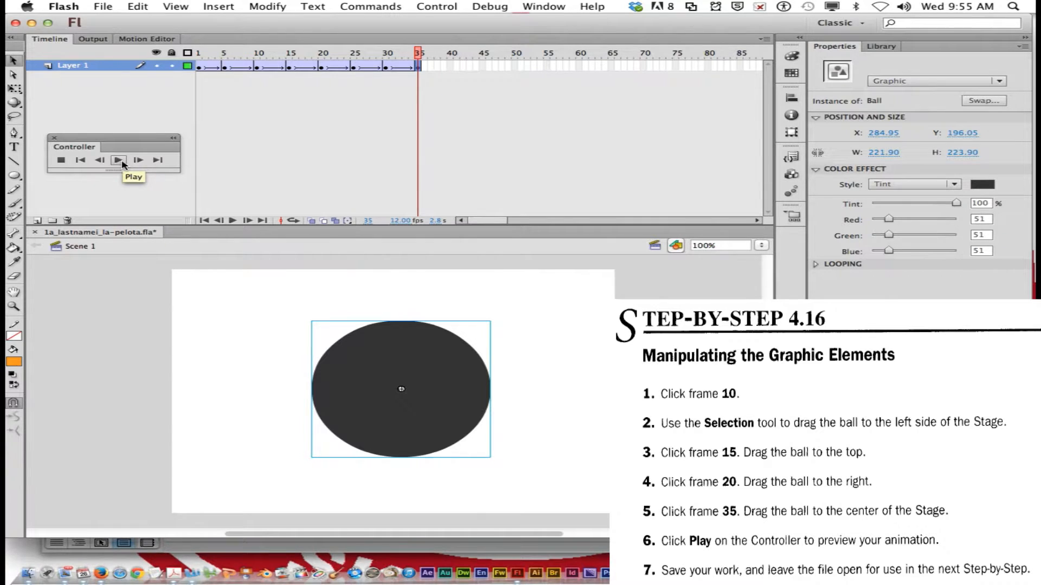
- Play back the ball moving left, up, right and to centre, then open File to save
left_click(118, 160)
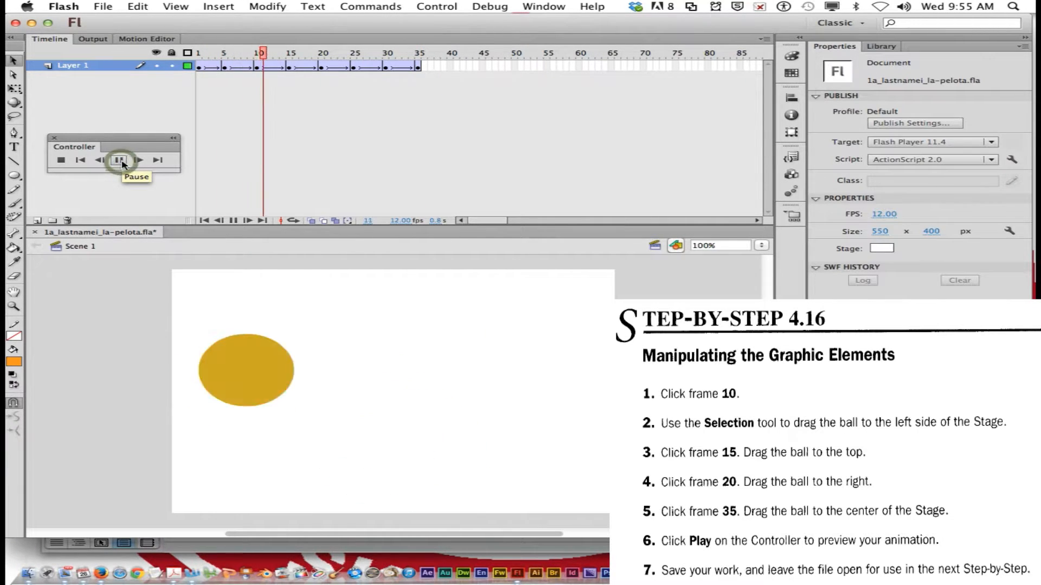
left_click(137, 160)
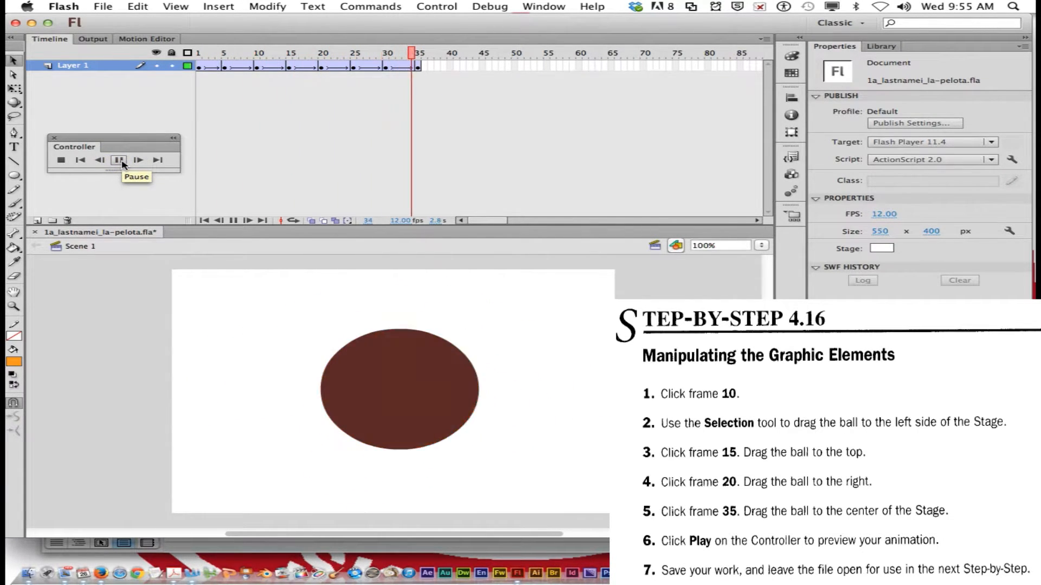
left_click(118, 160)
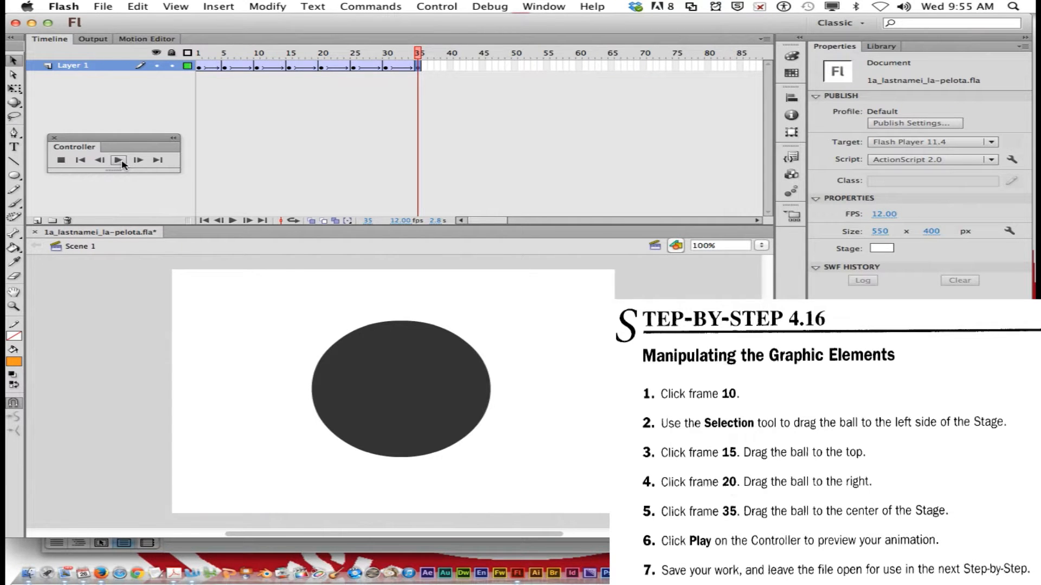
left_click(118, 160)
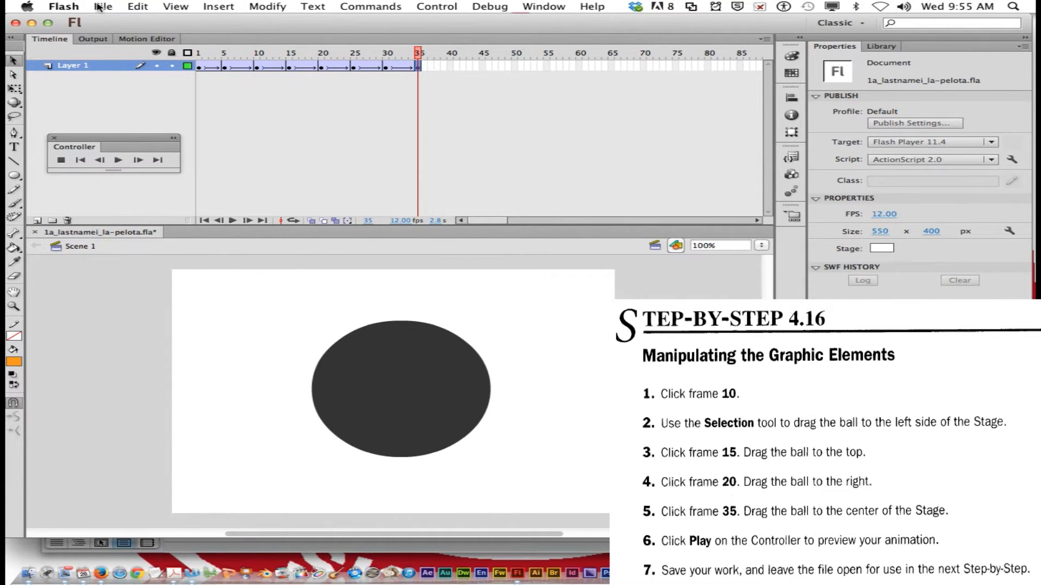
left_click(103, 7)
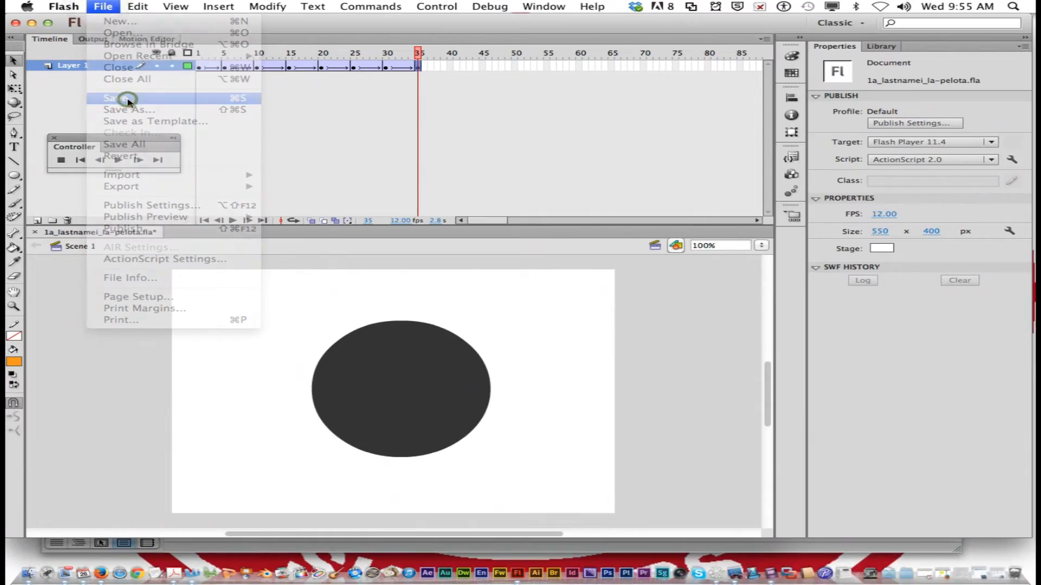